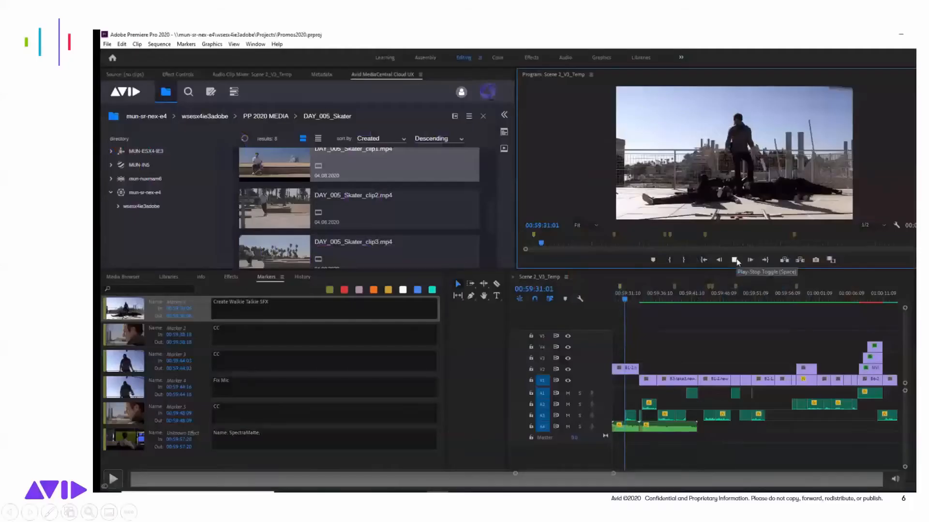
Play the Scene 2_V3_Temp skater sequence, then stop playback
left_click(113, 478)
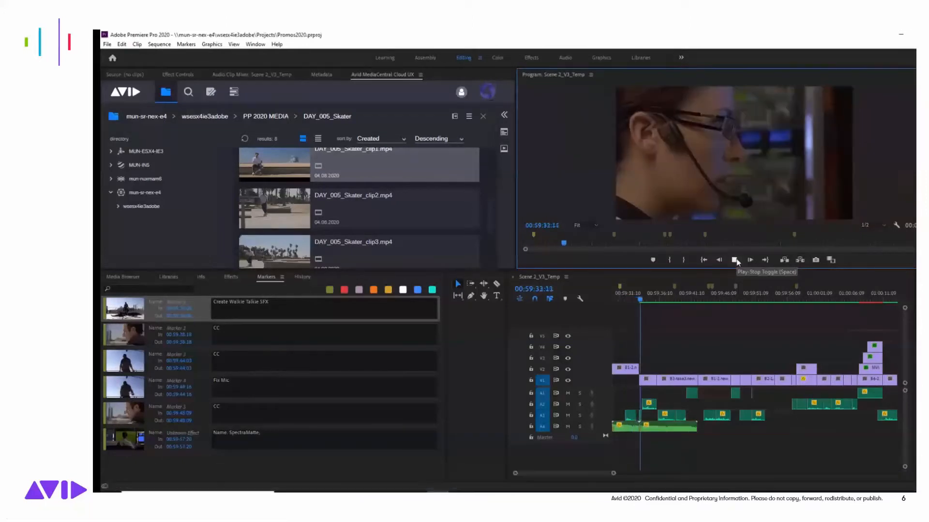
left_click(734, 260)
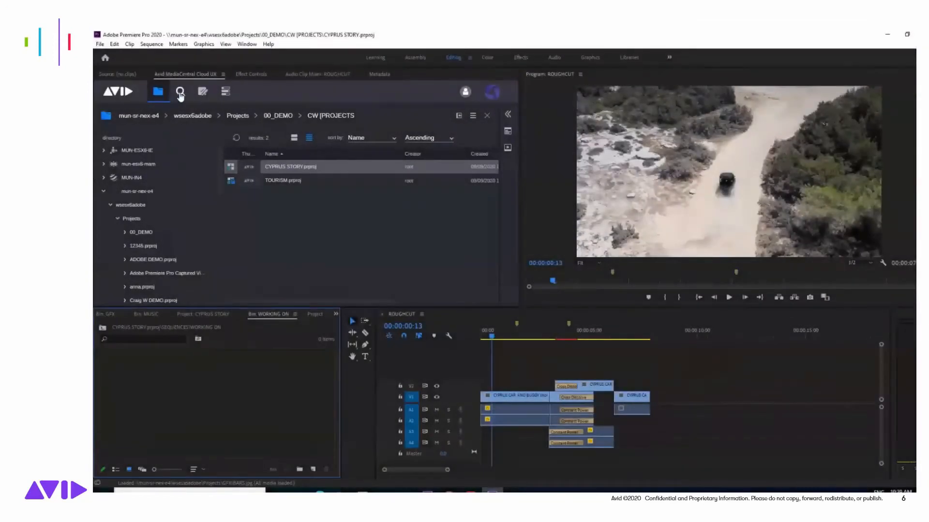
Import CYPRUS_NEW from MUN-ESX6-IE users > CW into Premiere via the right-click menu
left_click(102, 150)
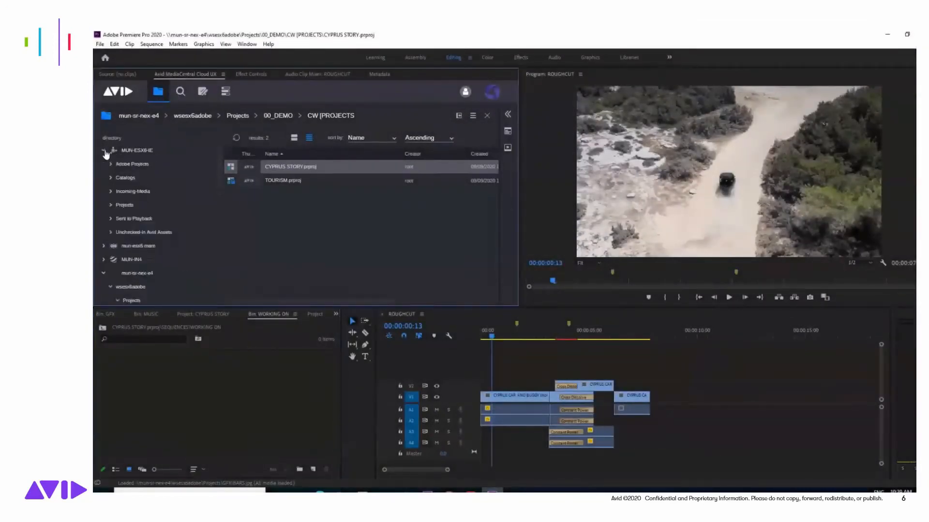
left_click(110, 205)
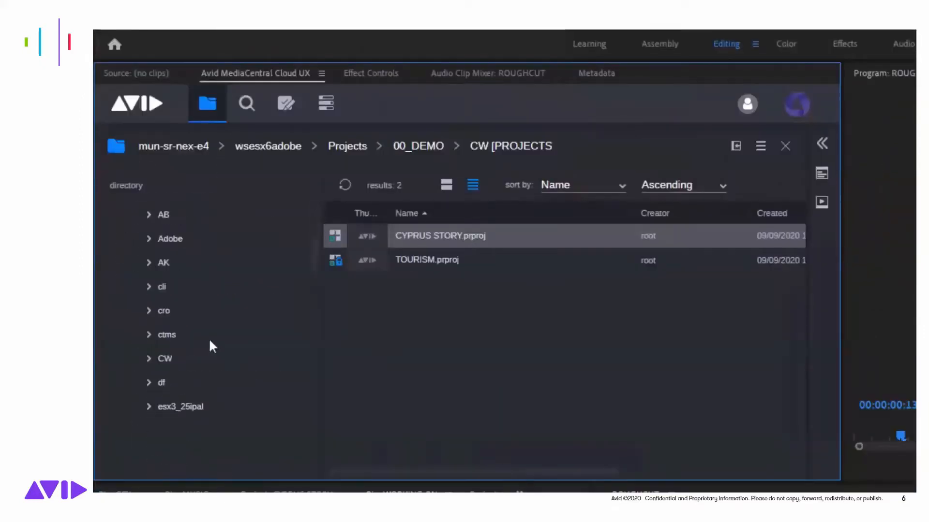
left_click(165, 358)
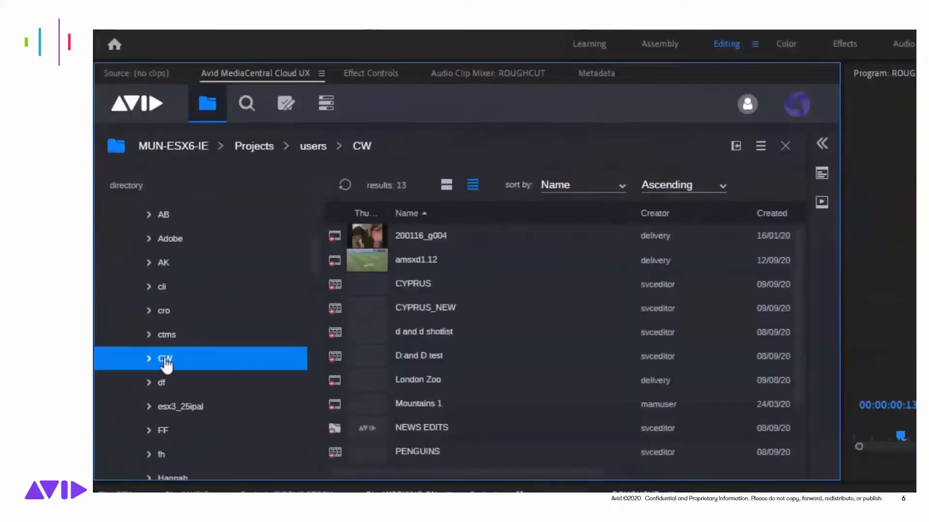
right_click(425, 308)
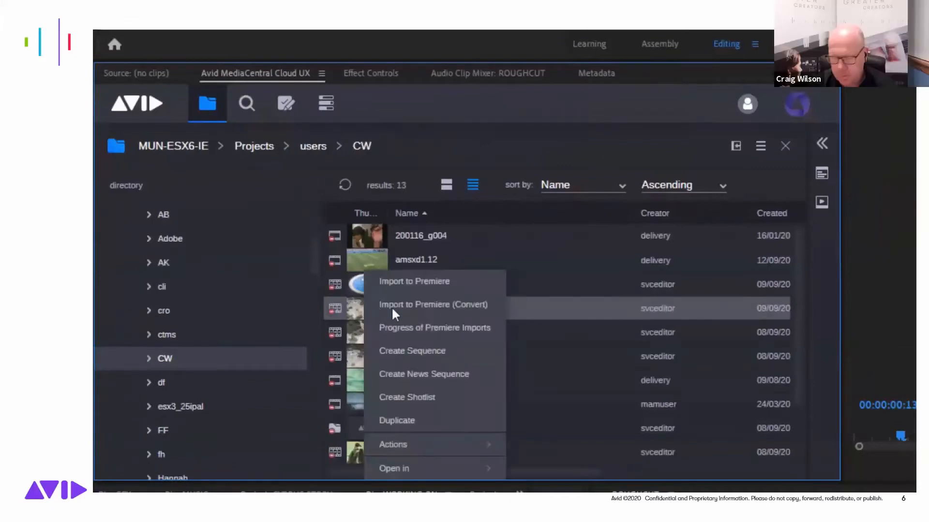
mouse_move(434, 282)
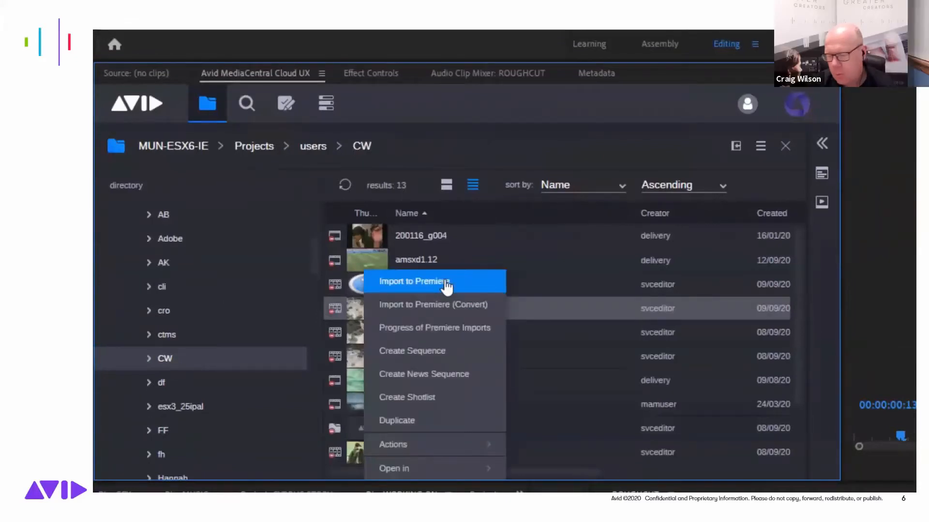
left_click(414, 282)
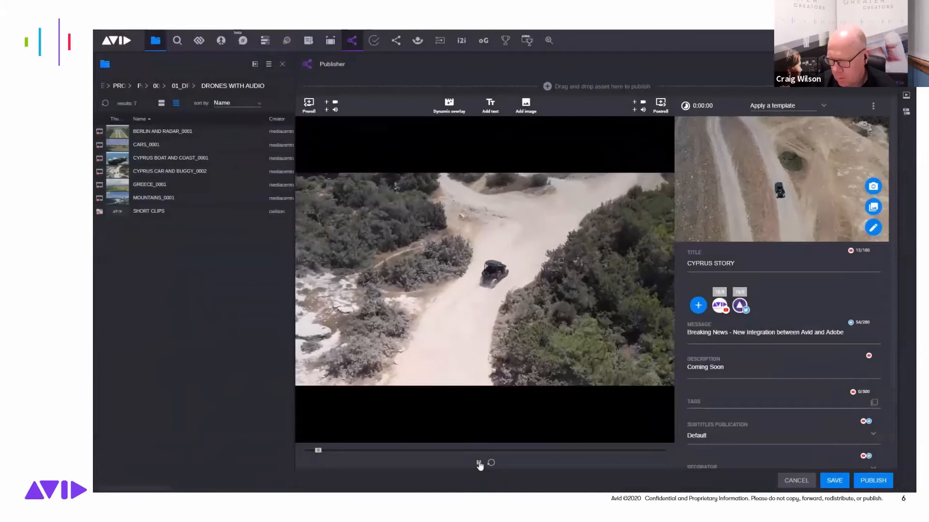
Link the subject and title metadata fields to the MUN-ESX6-IE Name property
left_click(351, 40)
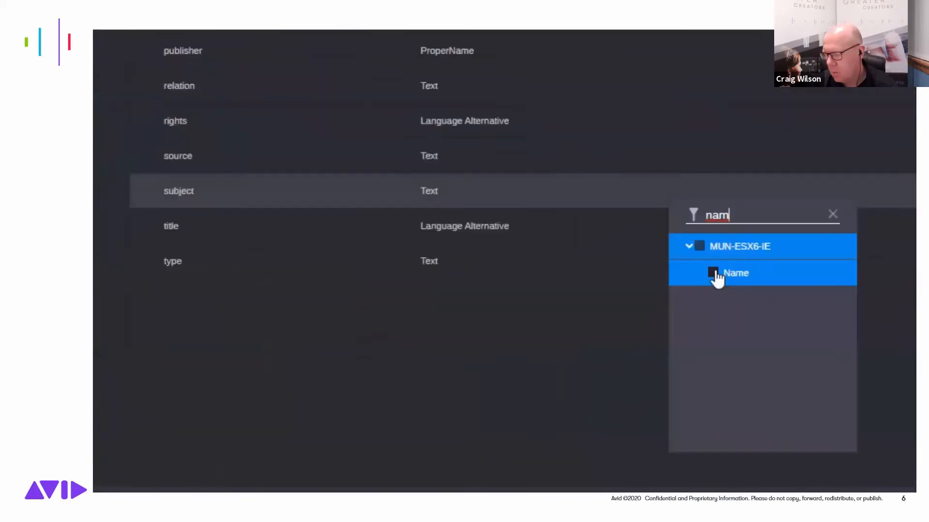
left_click(713, 273)
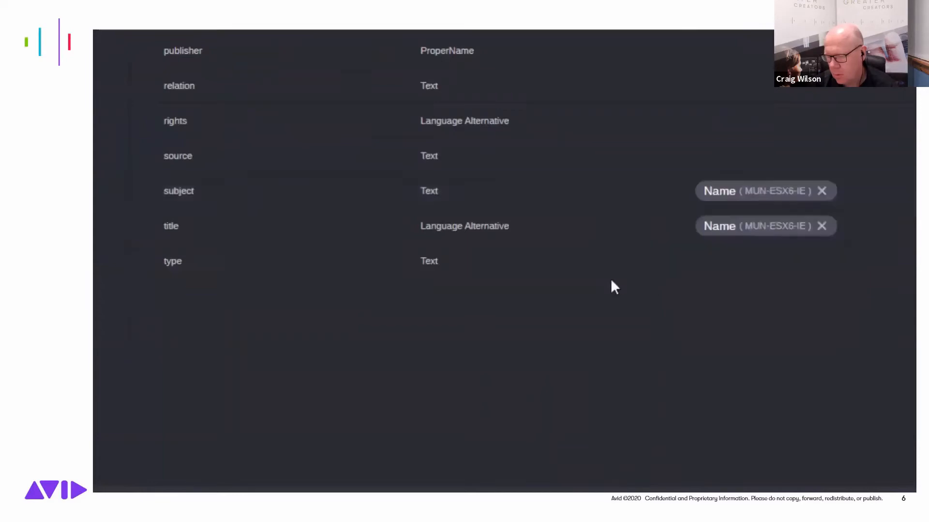
mouse_move(739, 237)
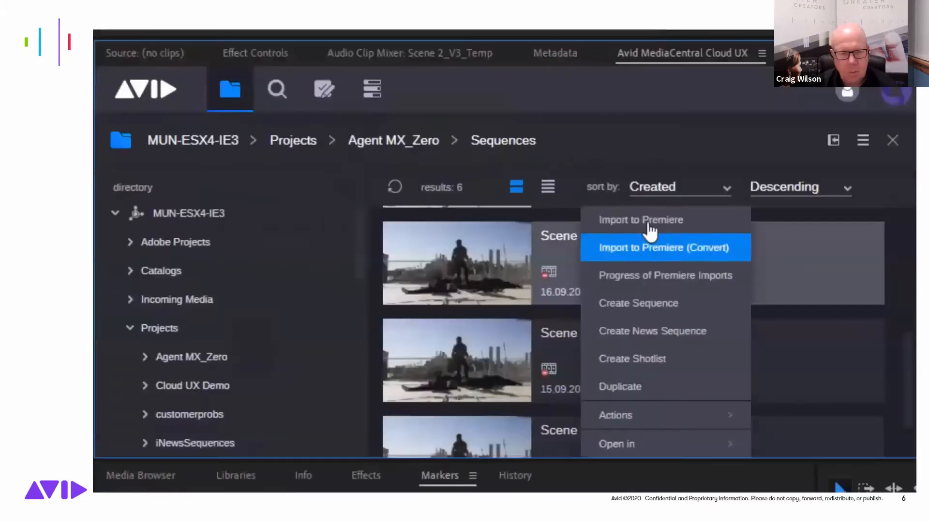
mouse_move(641, 220)
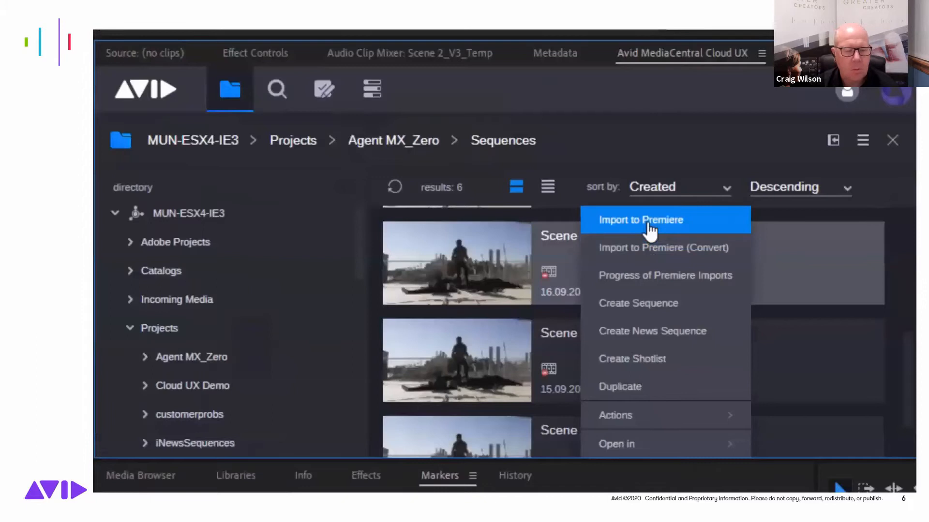
Import Scene 2_V3_Temp from Agent MX_Zero > Sequences into Premiere
left_click(641, 220)
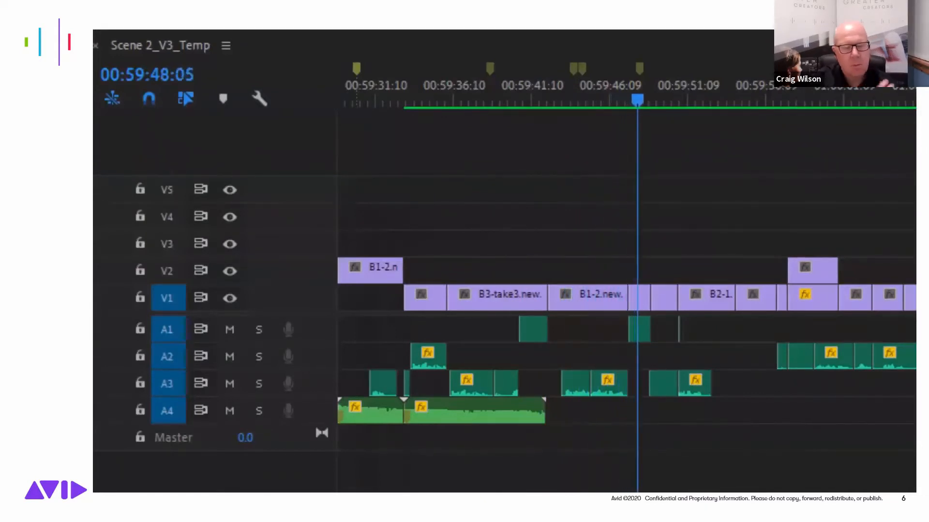
left_click(344, 156)
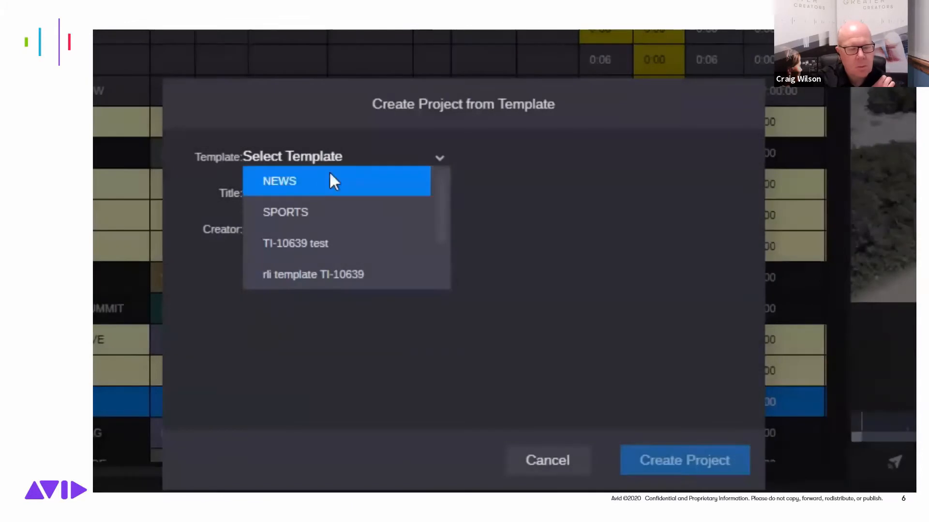
Choose the NEWS template, title it CYPRUS STORY, and create the project
left_click(279, 181)
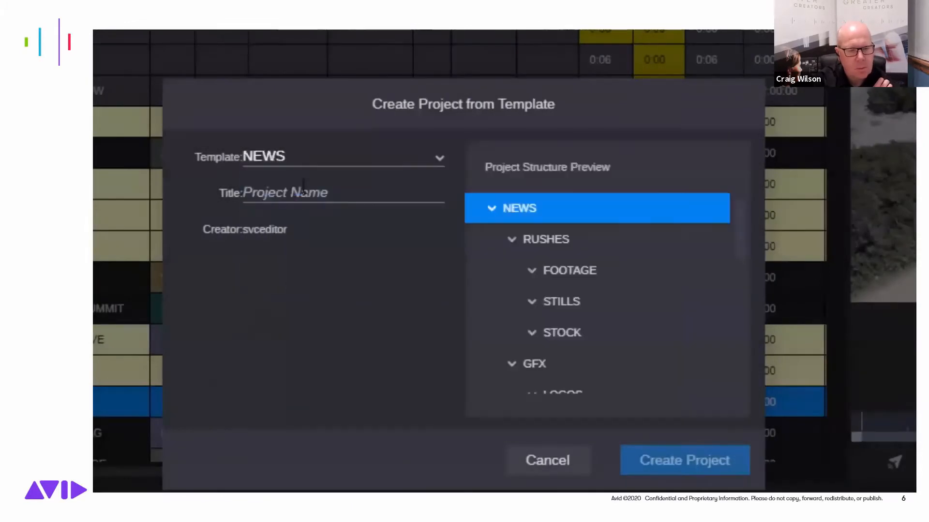
left_click(301, 193)
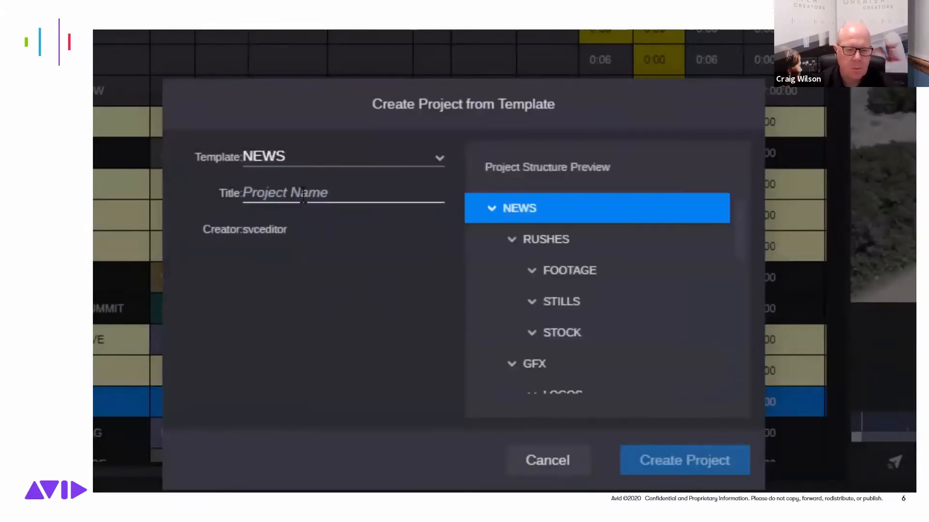
type("CYPRUS STORY")
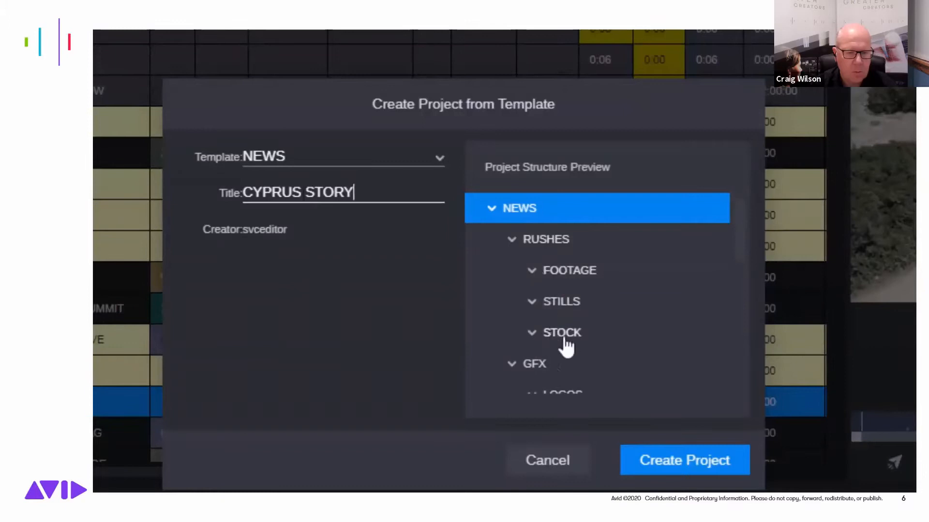
scroll("down", 3)
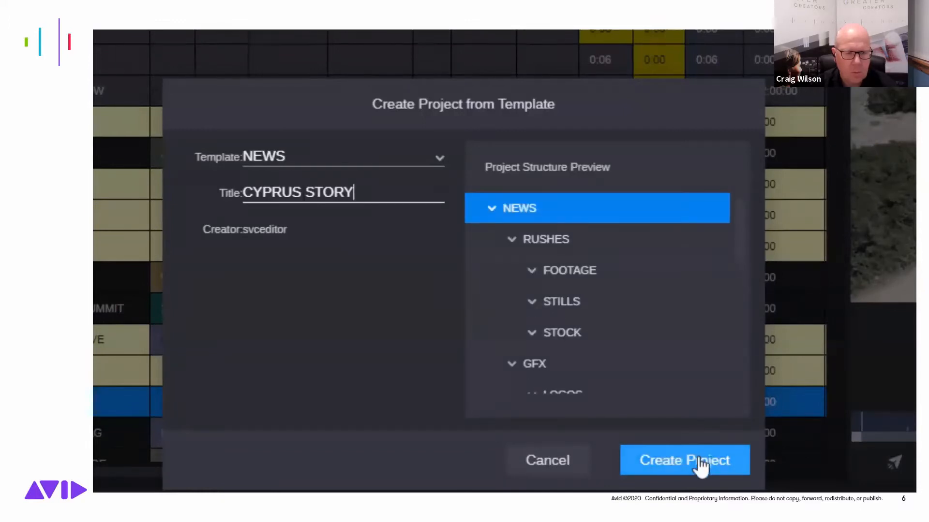
left_click(684, 460)
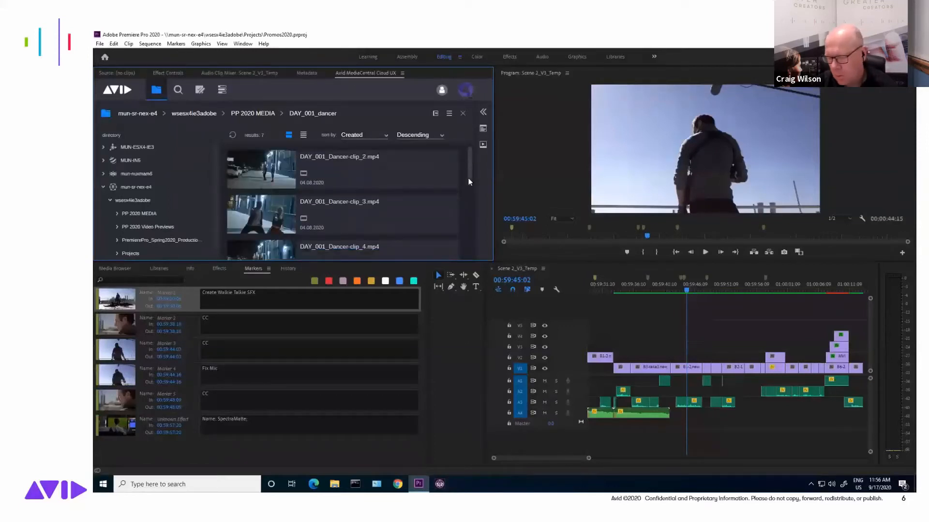
Browse the Avid panel's action menu for creating projects, folders and productions
left_click(449, 114)
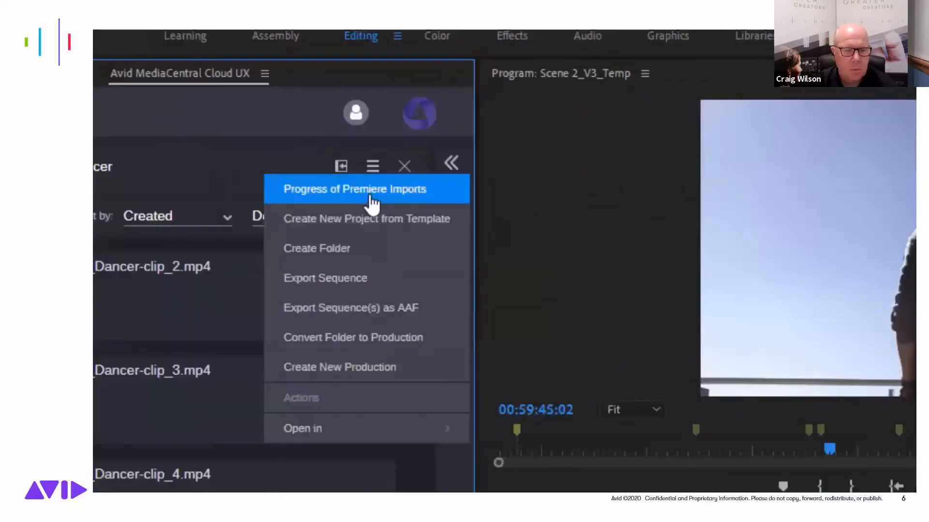
mouse_move(367, 218)
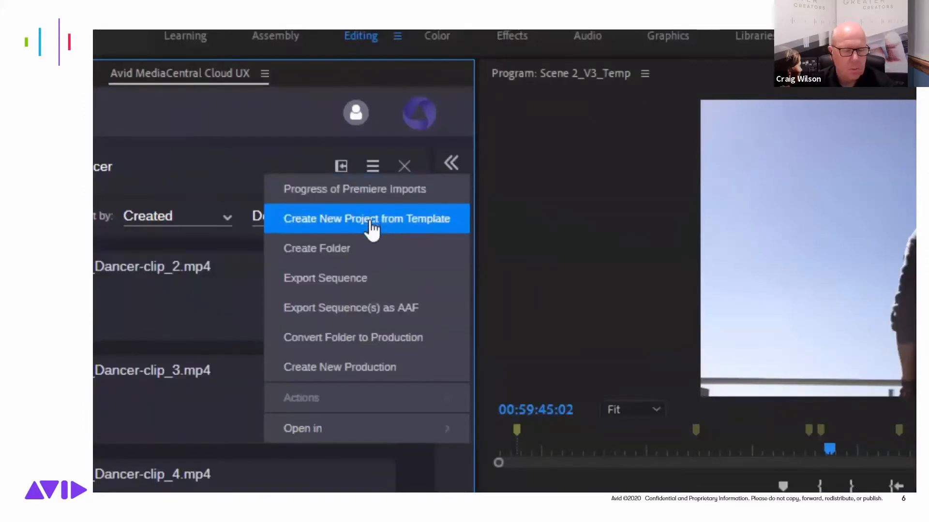
mouse_move(367, 279)
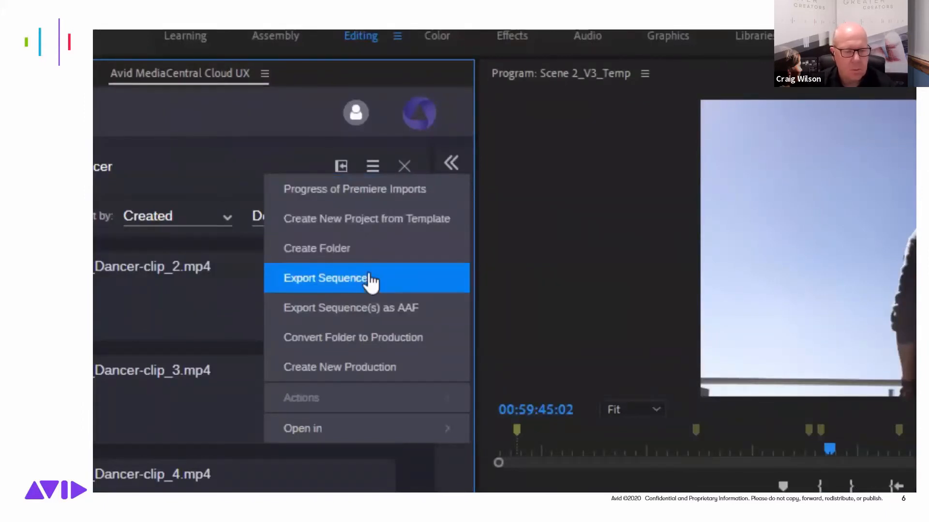
mouse_move(380, 346)
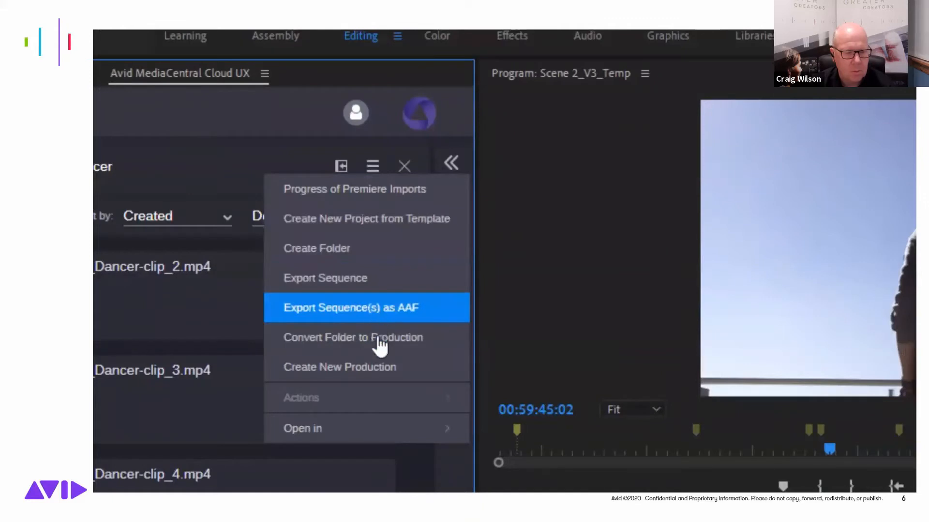
mouse_move(379, 367)
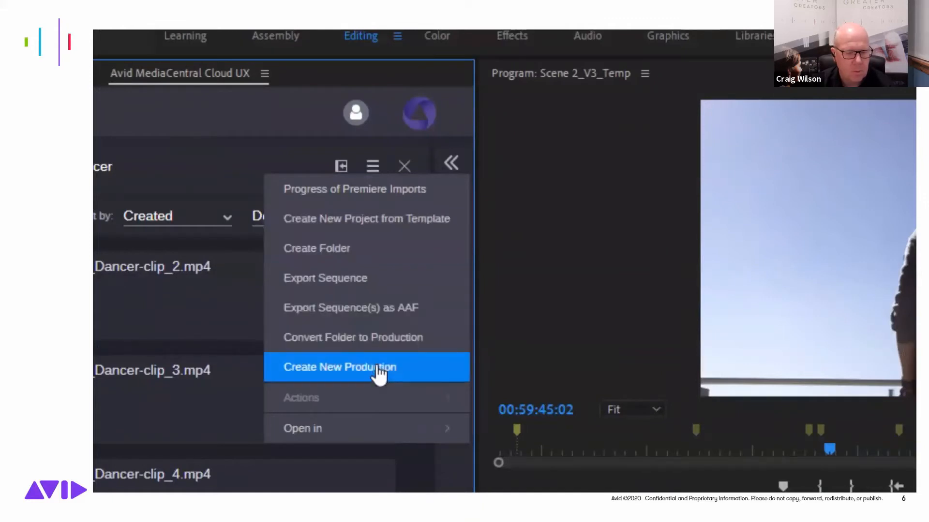
left_click(339, 366)
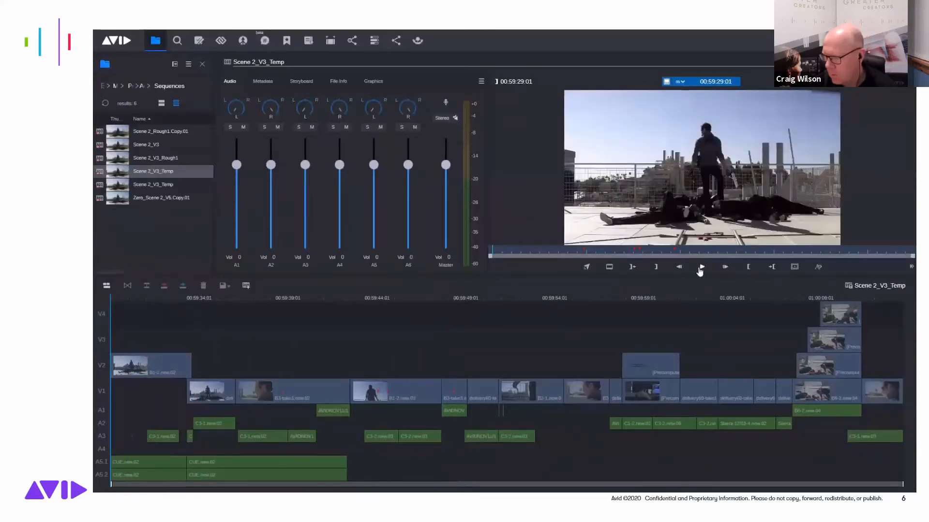
Play Scene 2_V3_Temp in the MediaCentral Cloud UX media viewer
left_click(701, 267)
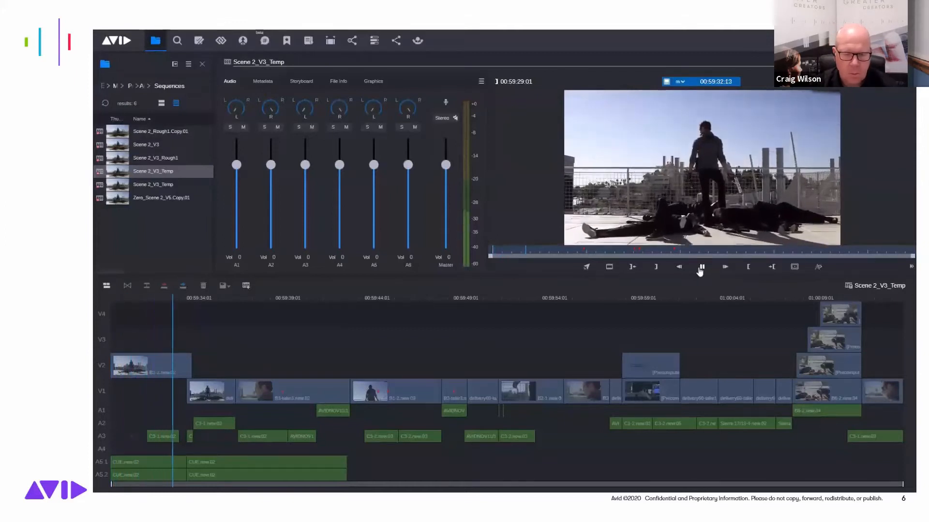
left_click(700, 267)
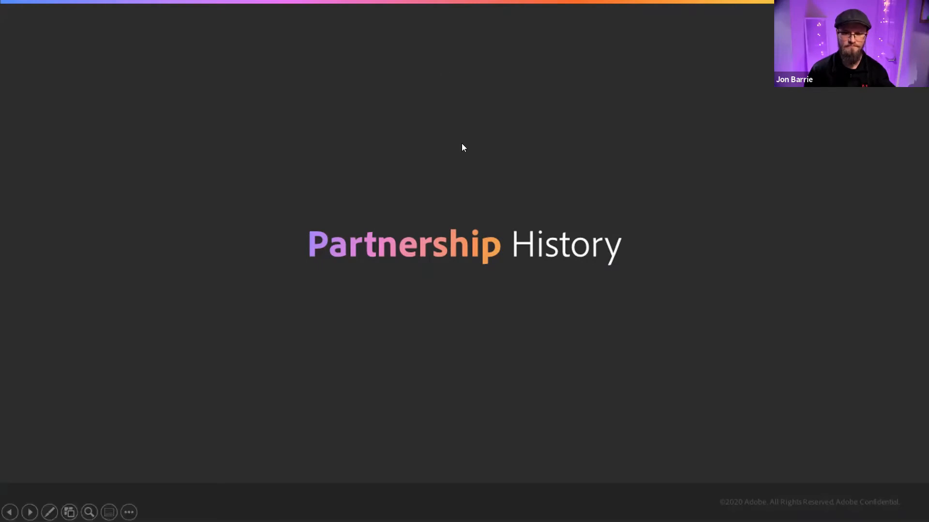
mouse_move(446, 140)
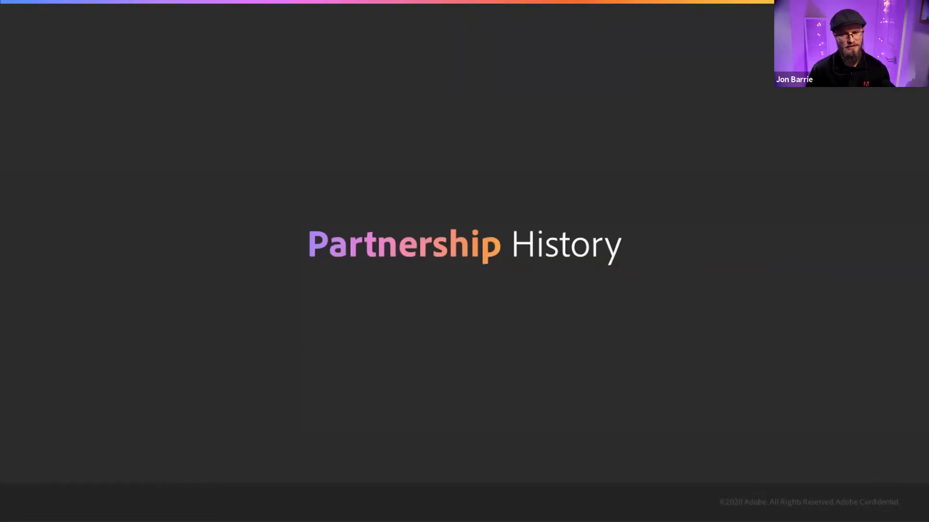
Advance to the 2015 Avid ISIS for Premiere Pro slide
key("right")
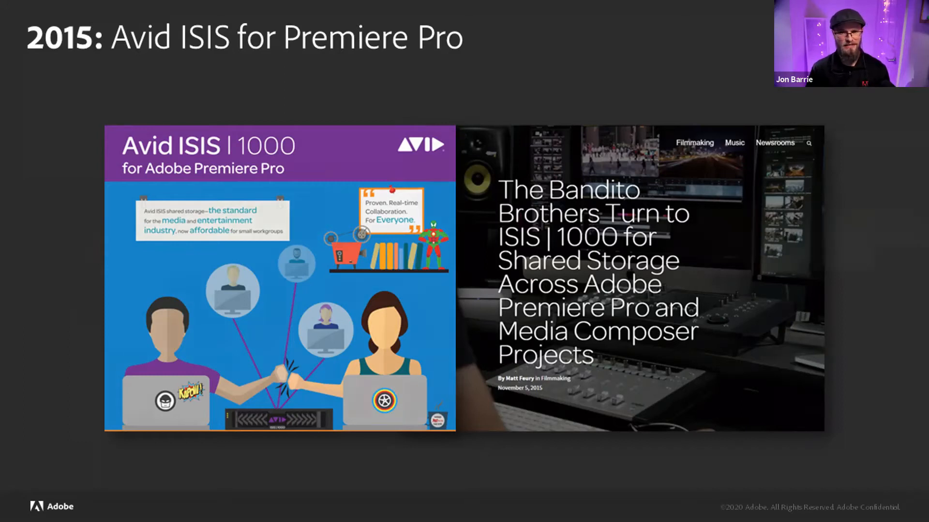
Advance to the 2020 MediaCentral | Cloud UX Panel & Connector slide
key("right")
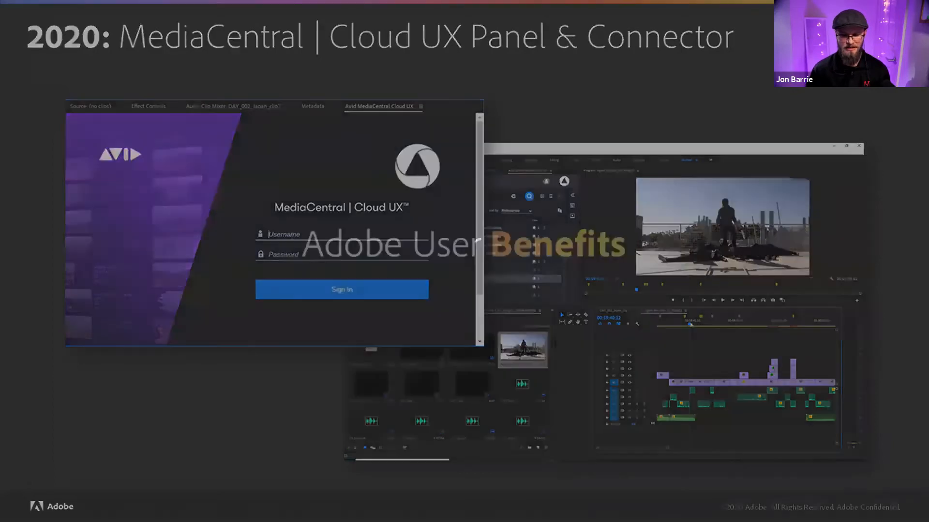
key("right")
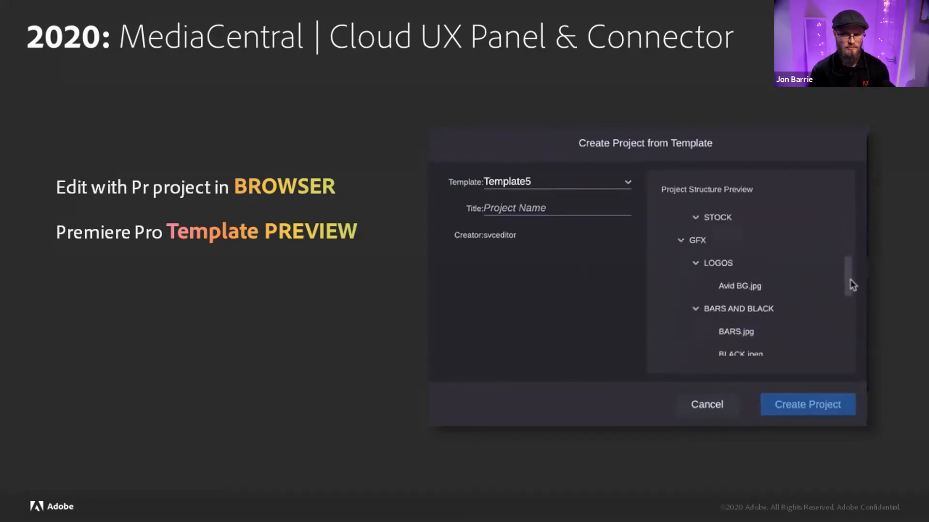
Scroll through the project template folder-structure preview on the Template PREVIEW slide
scroll("down", 3)
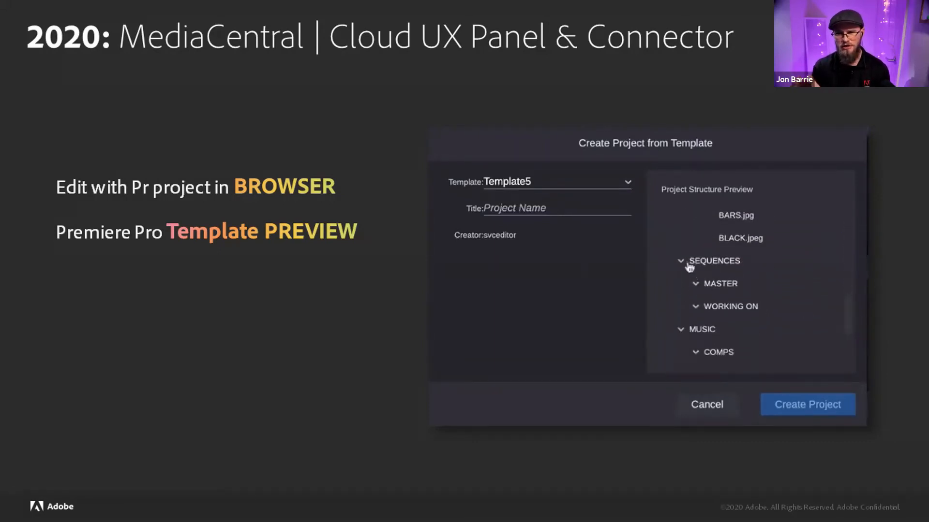
scroll("down", 3)
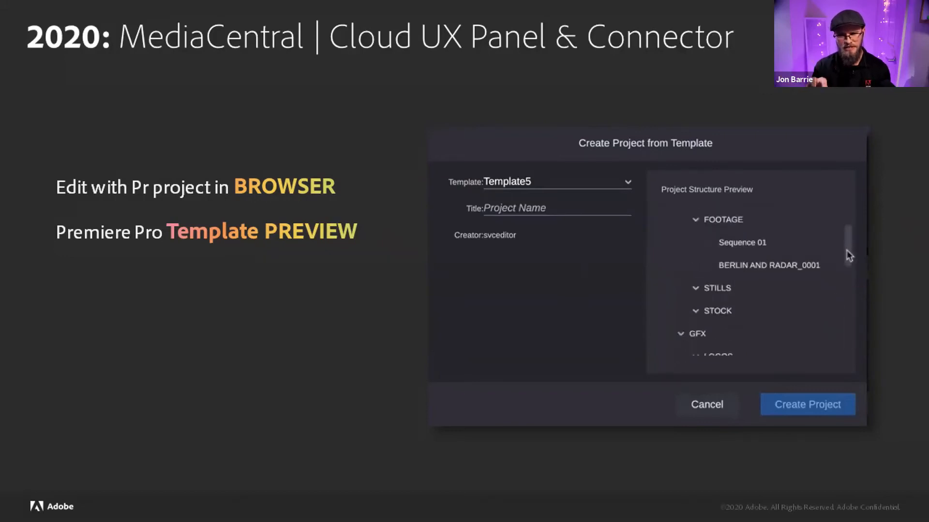
scroll("down", 3)
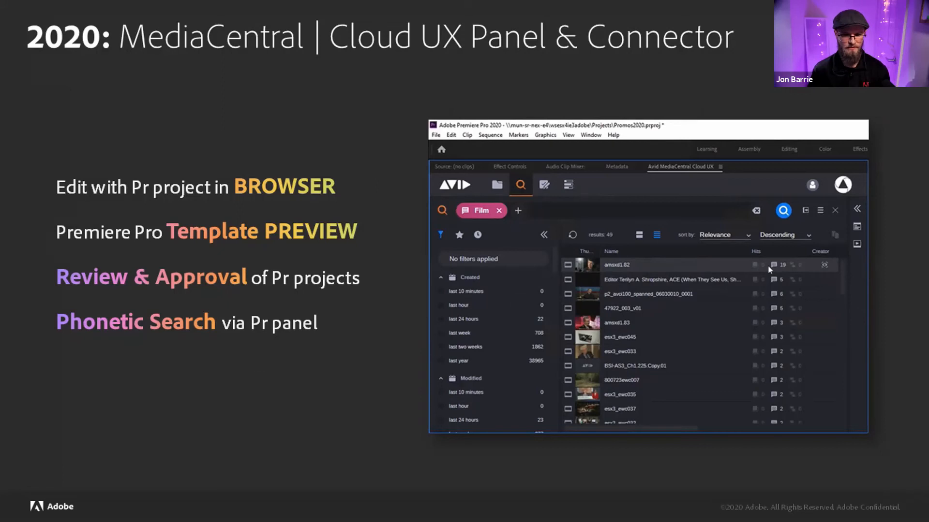
Advance the slide to reveal the News Rundown & Send to Playout bullet with its rundown screenshot
key("right")
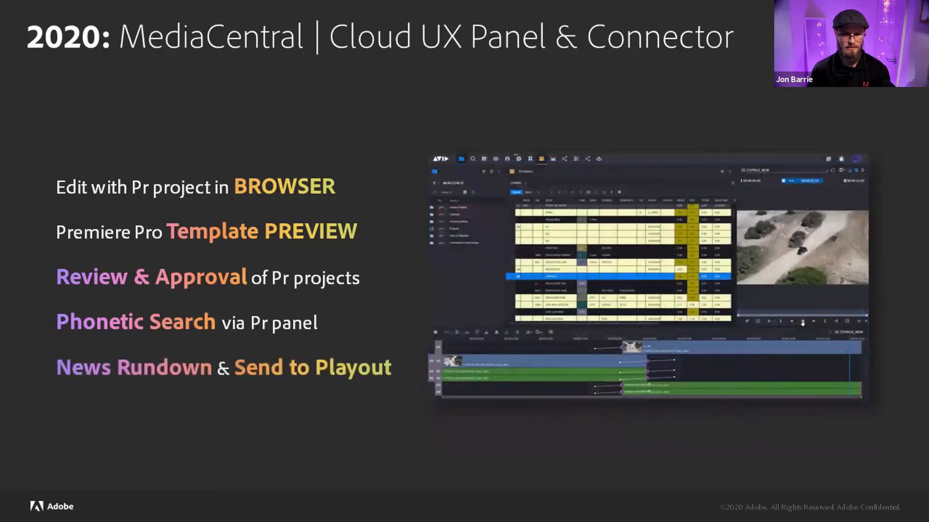